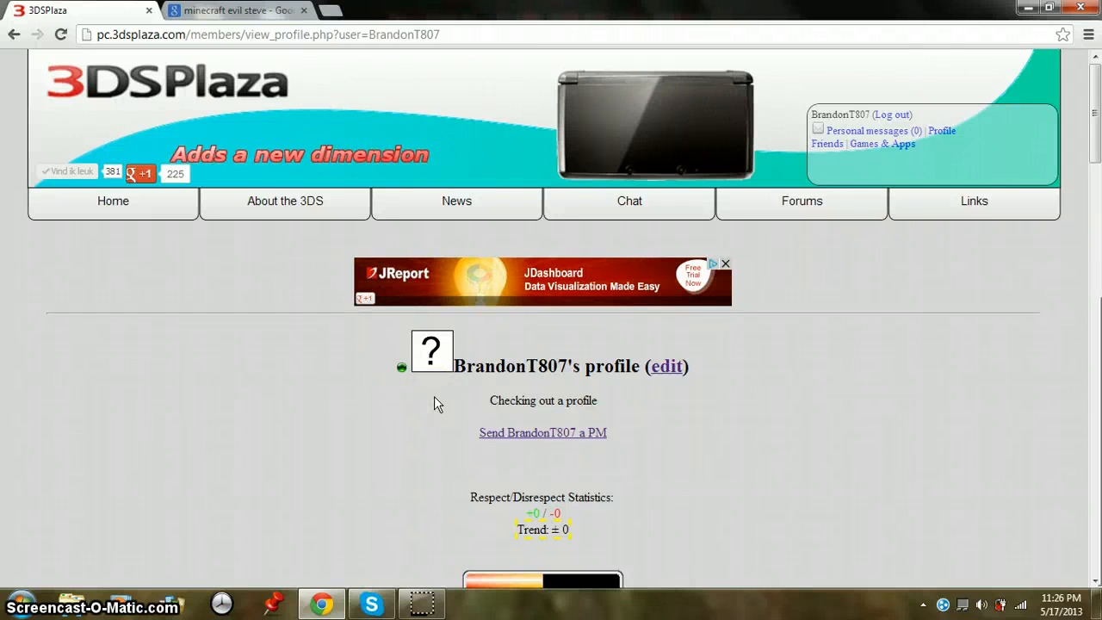
Step: Mute the banner ad via AdChoices, then return to the Minecraft evil steve image results
scroll(down, 3)
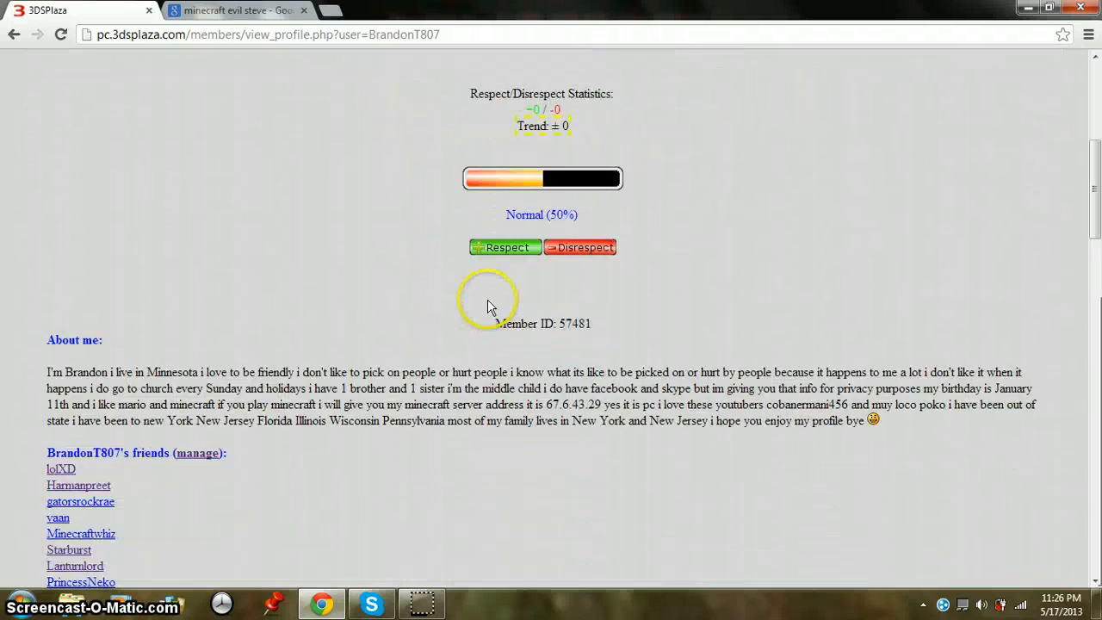
scroll(up, 3)
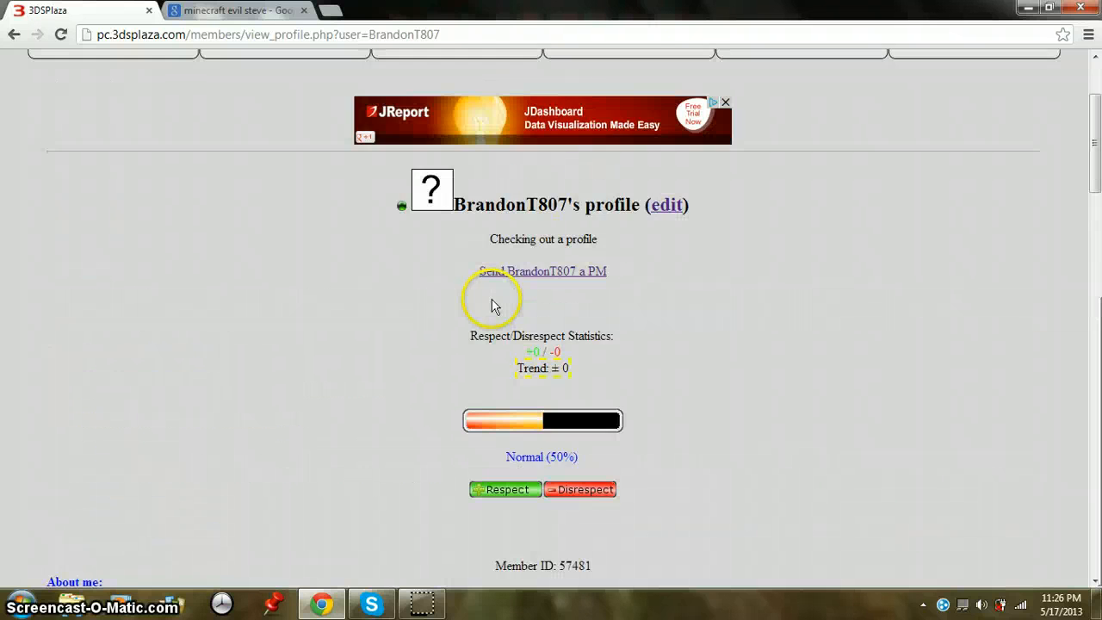
scroll(up, 3)
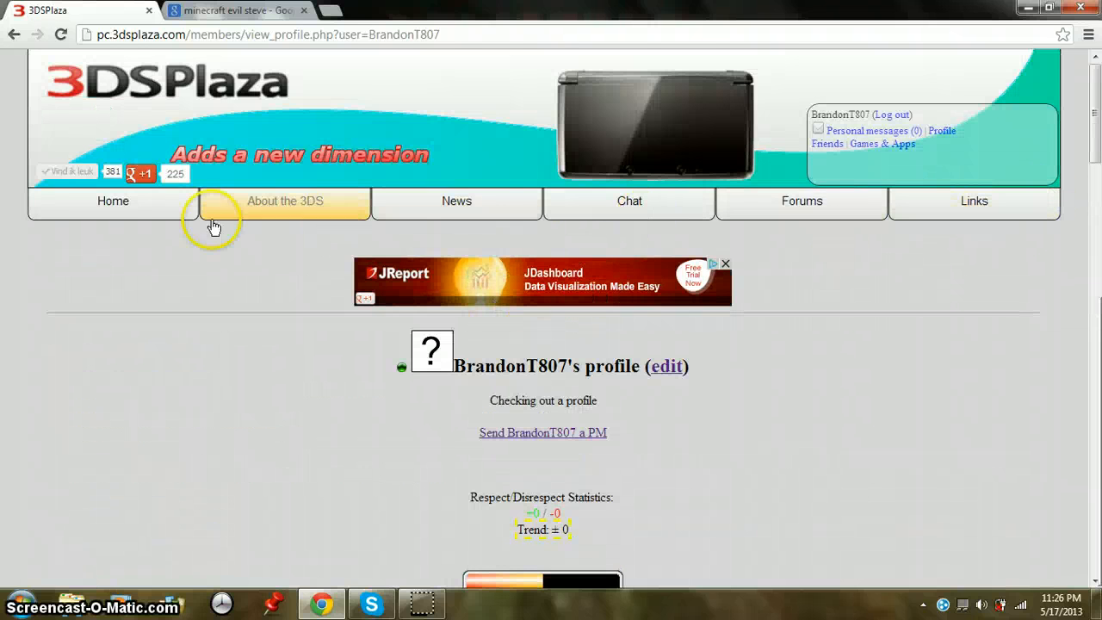
mouse_move(503, 185)
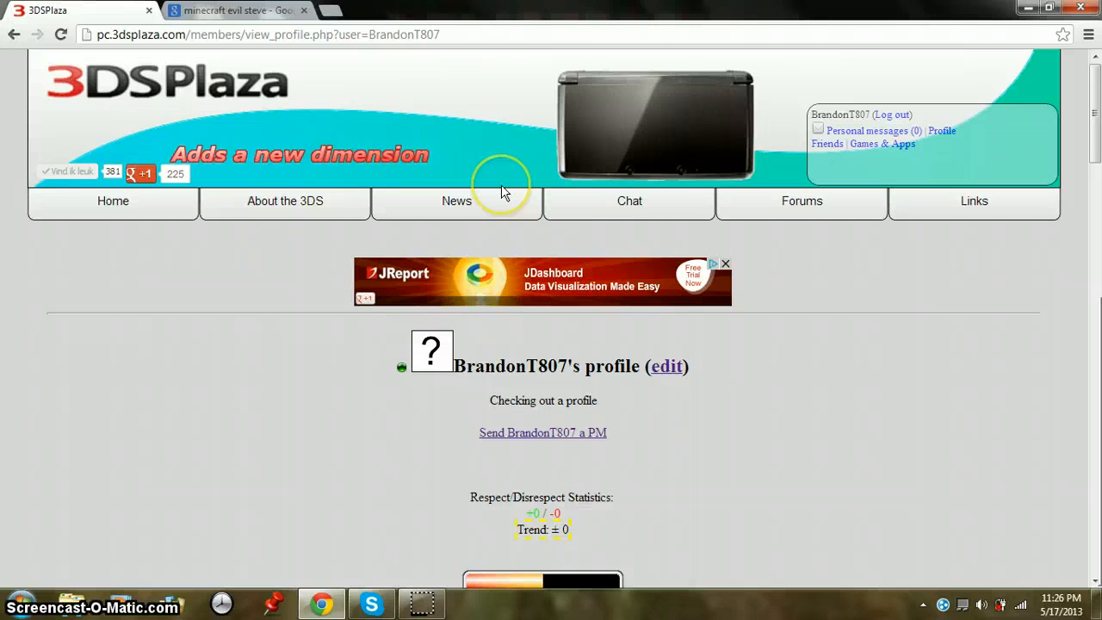
mouse_move(517, 187)
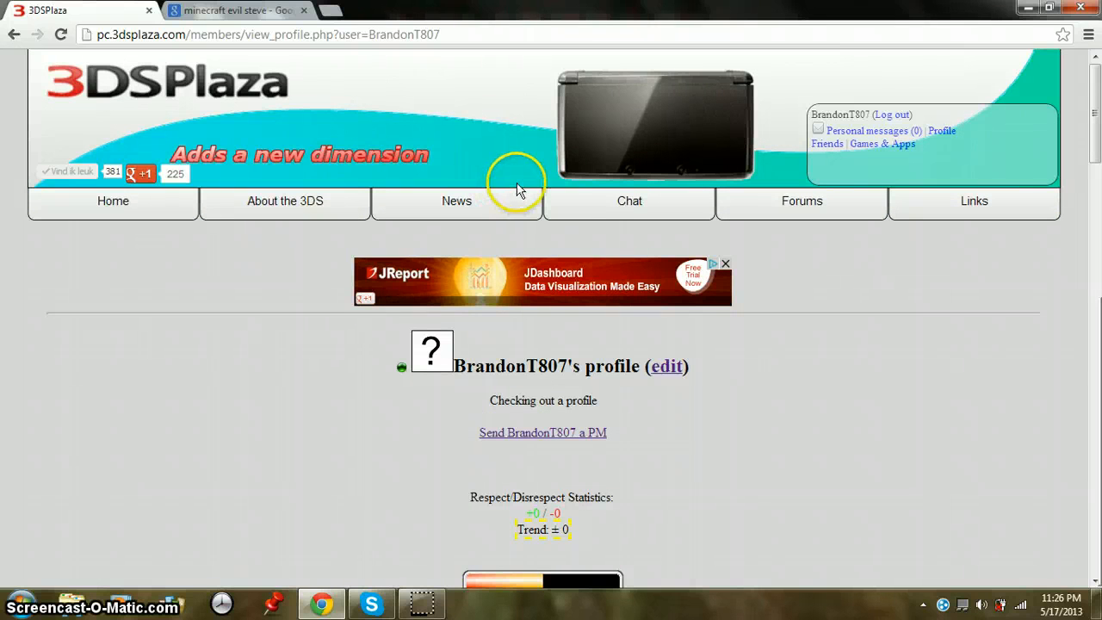
scroll(down, 3)
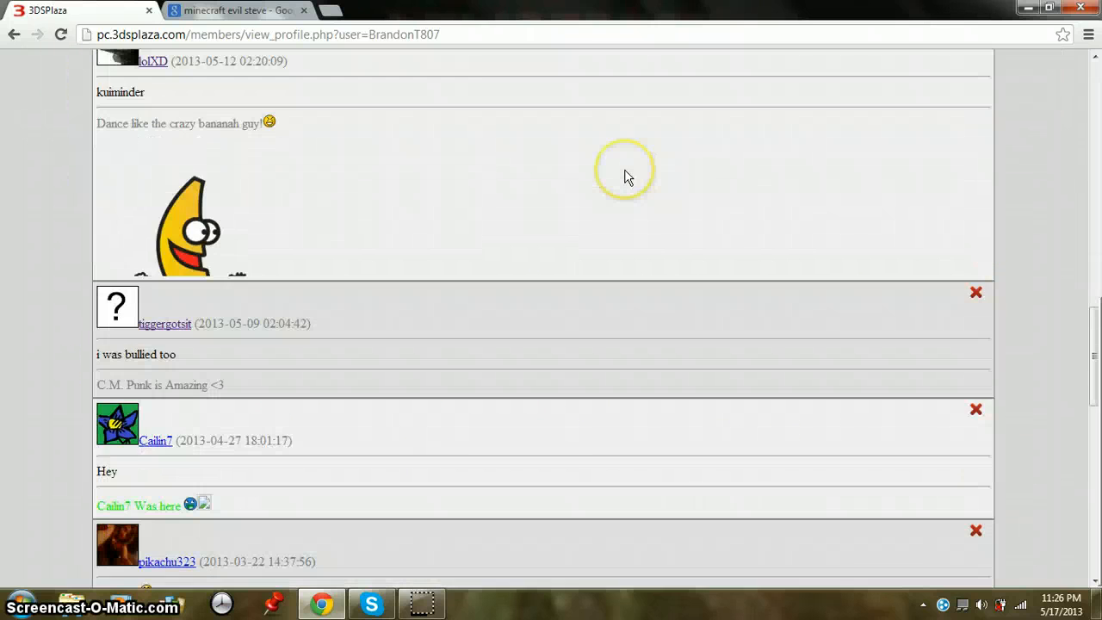
scroll(up, 3)
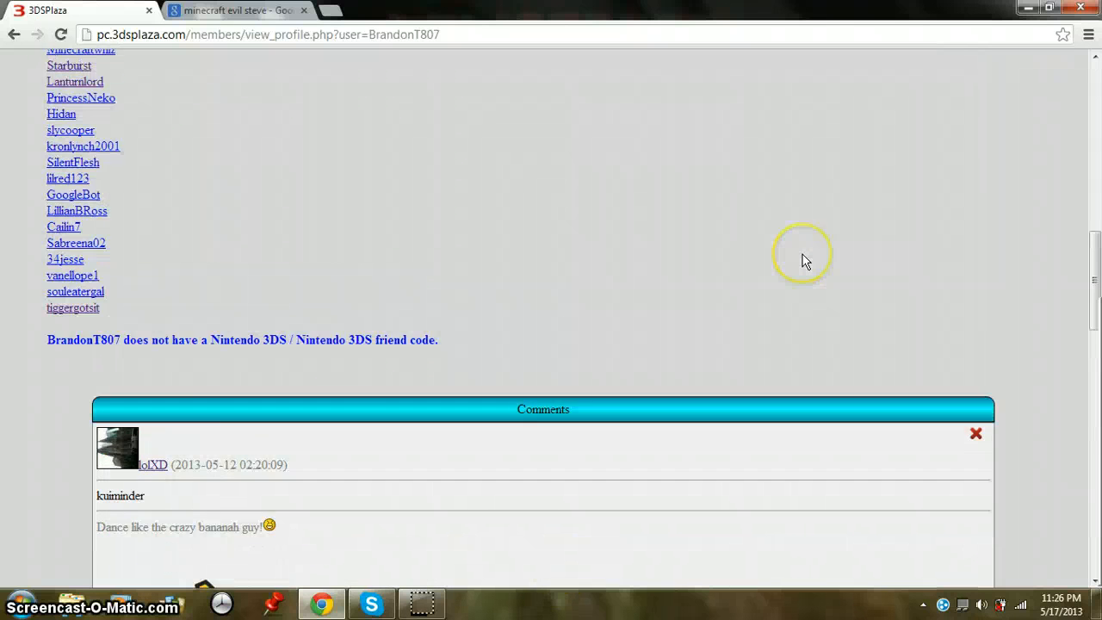
scroll(up, 3)
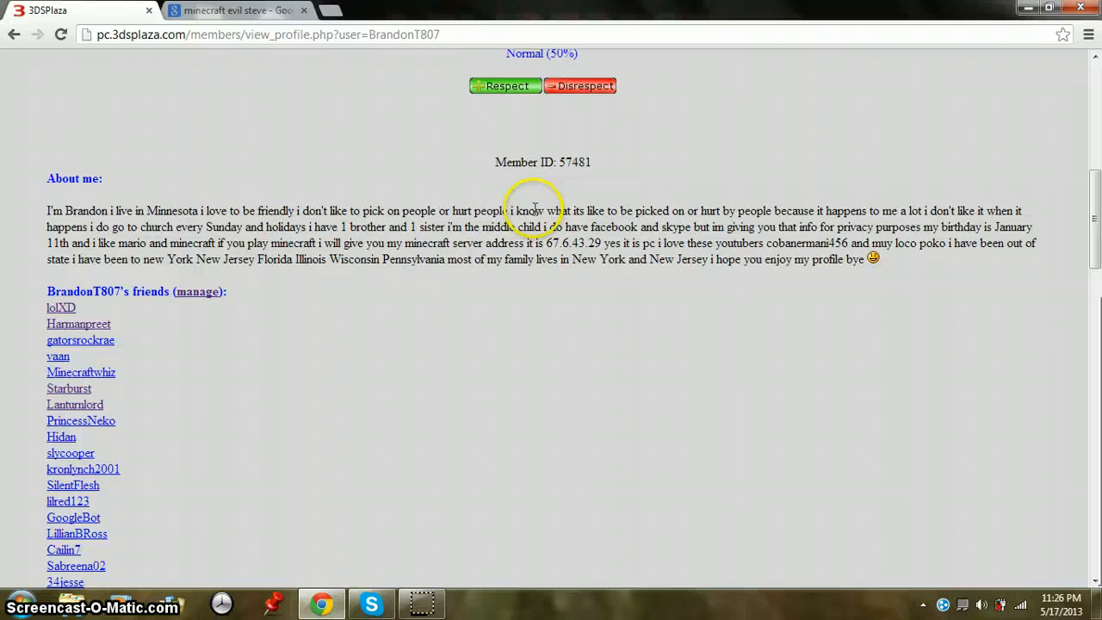
scroll(up, 3)
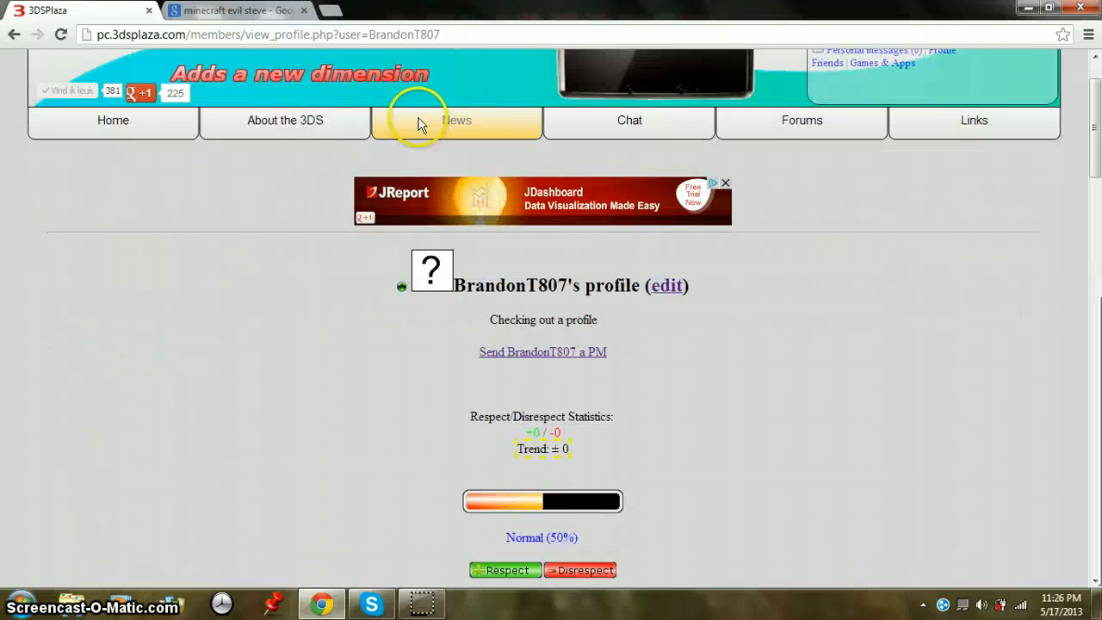
scroll(up, 3)
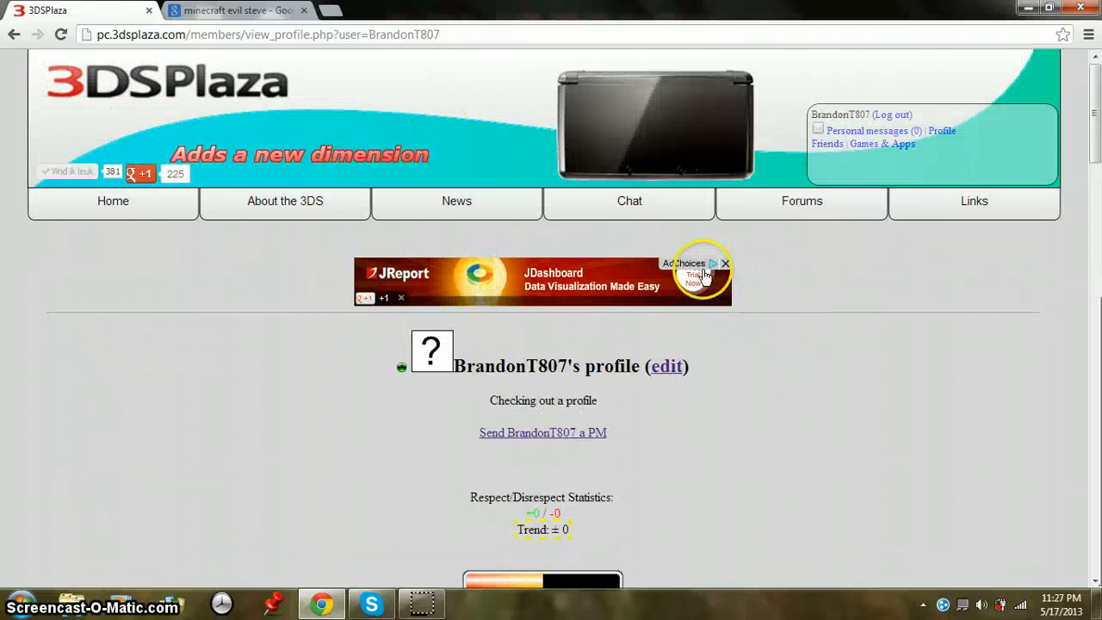
click(726, 264)
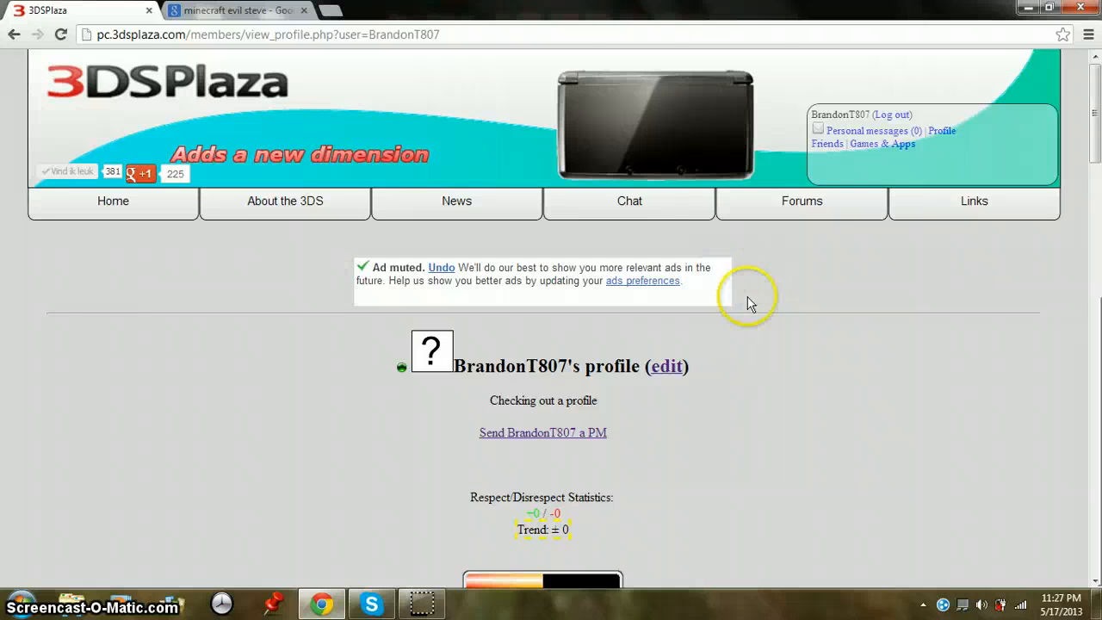
mouse_move(956, 193)
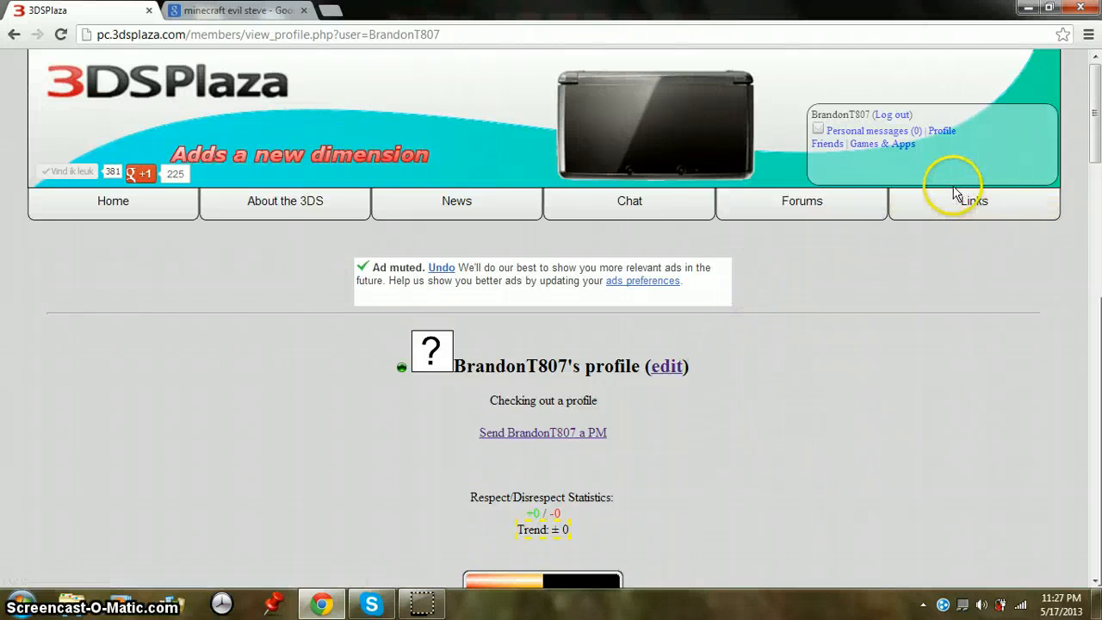
click(239, 10)
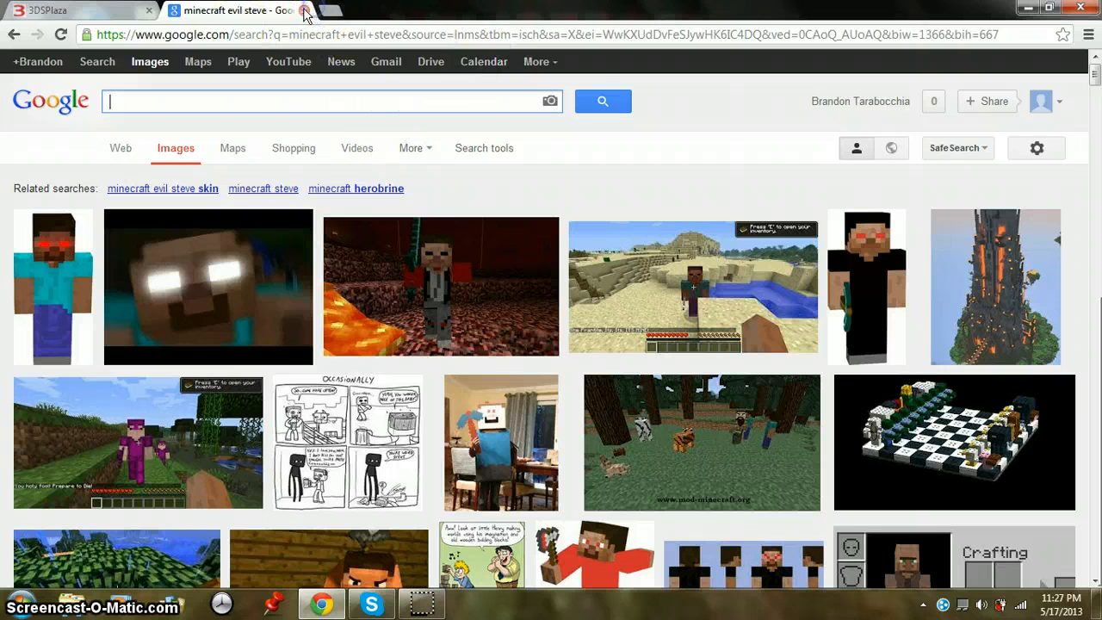
Step: Replace the image tab with a new one and Google-search "cool backround" from google.com
click(303, 11)
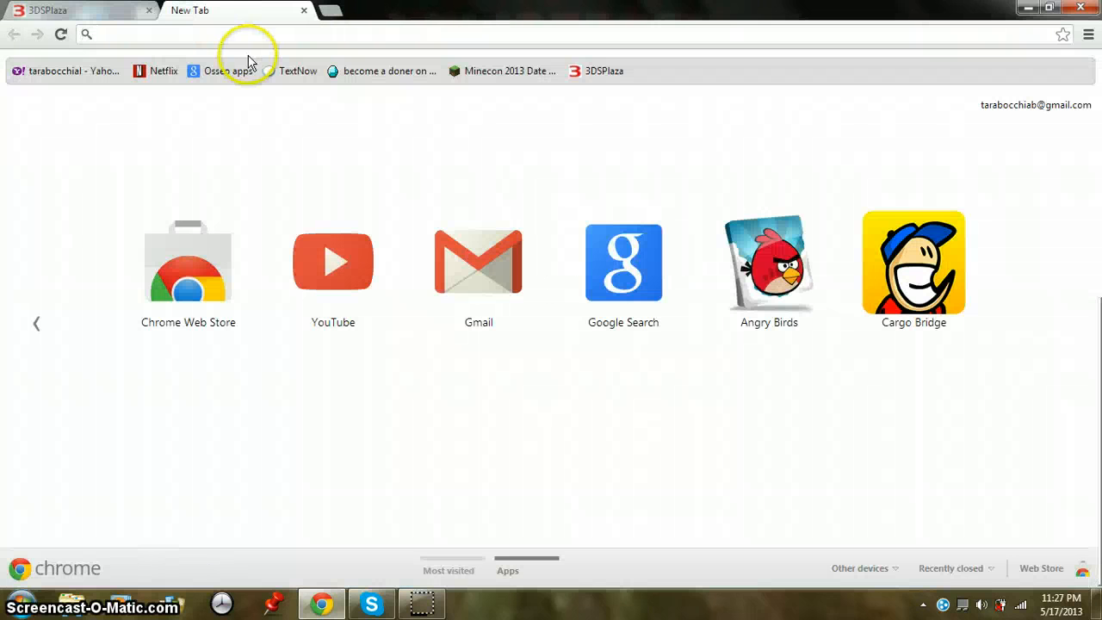
text(google.com)
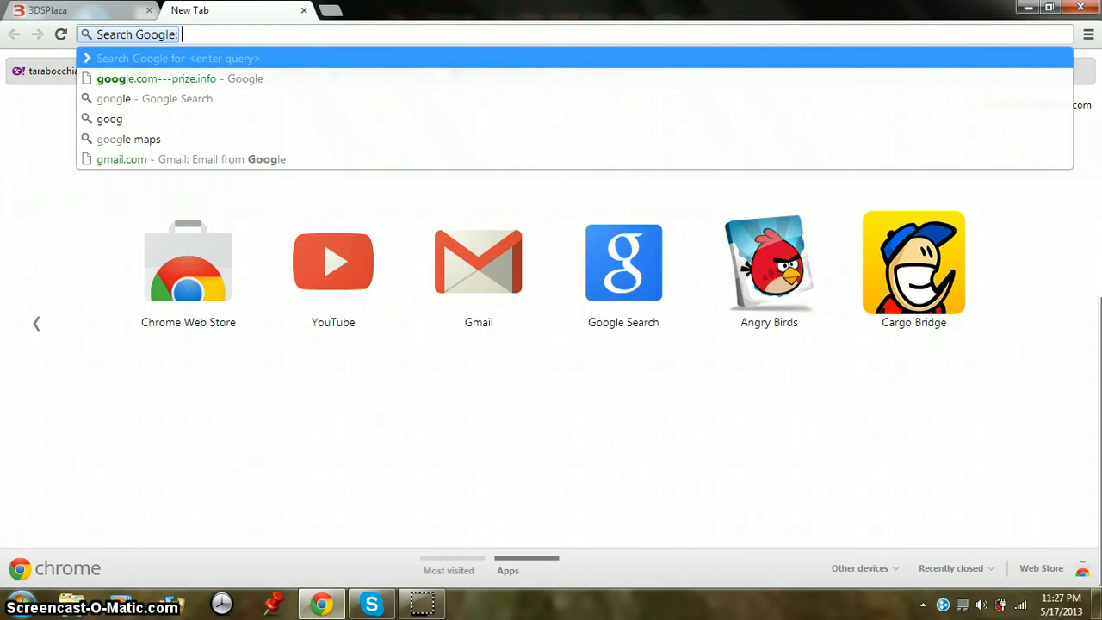
text(cool)
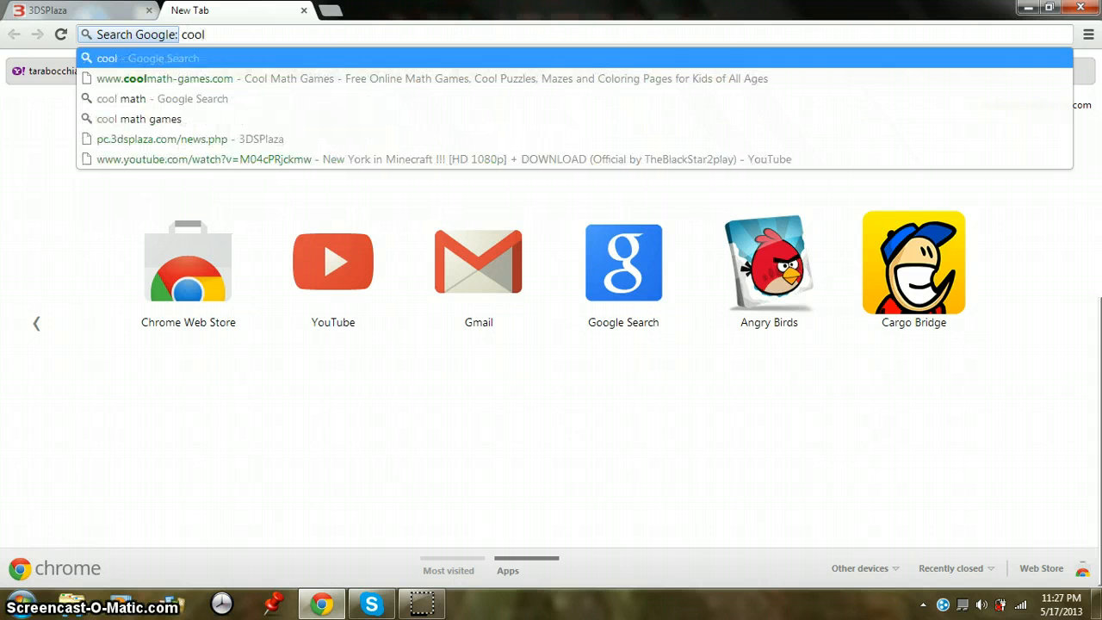
text(back)
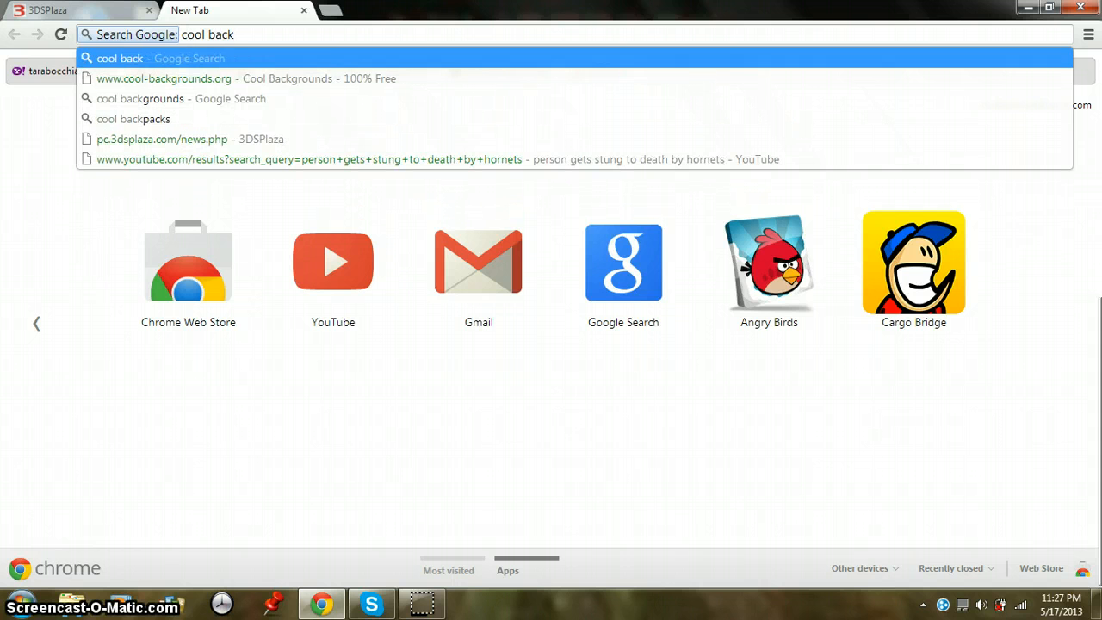
text(round)
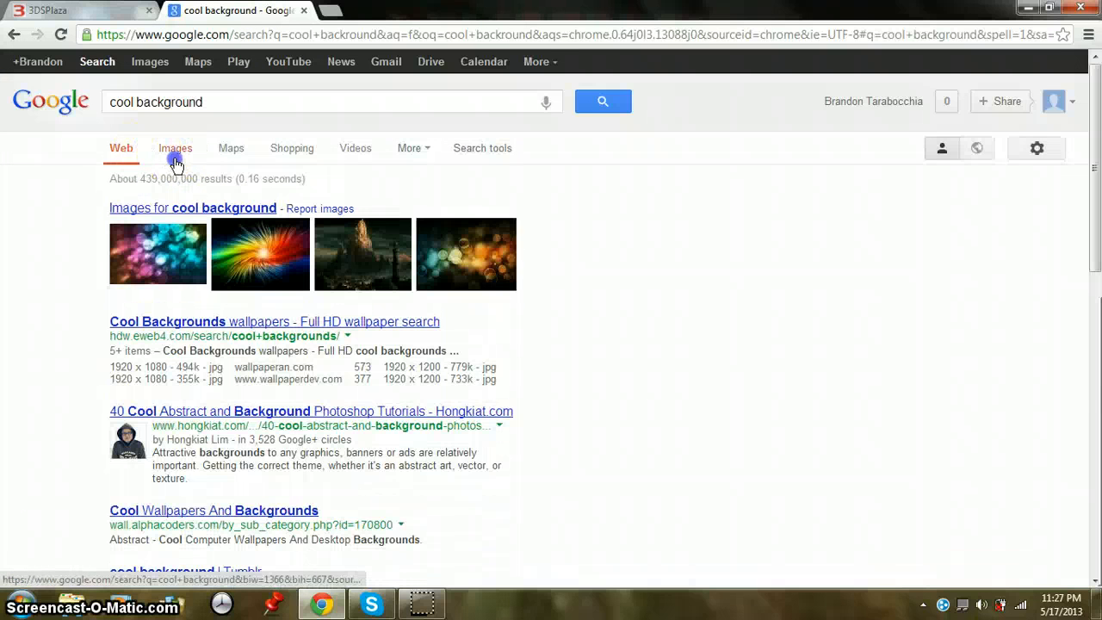
Step: Switch to image results and expand the tropical ocean boardwalk wallpaper's preview panel
click(175, 147)
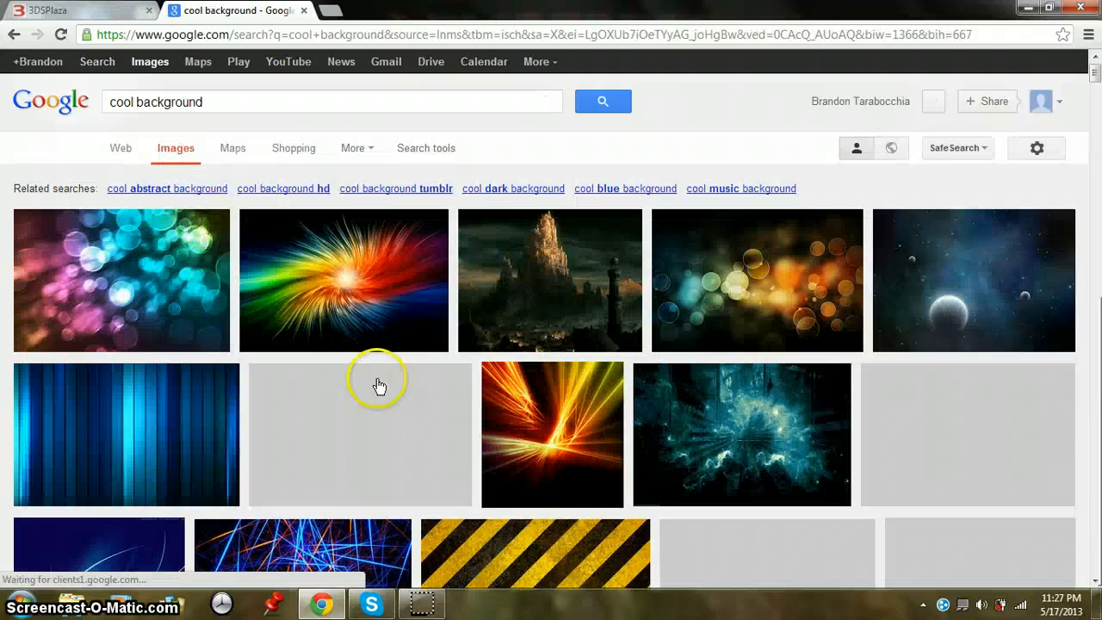
scroll(down, 3)
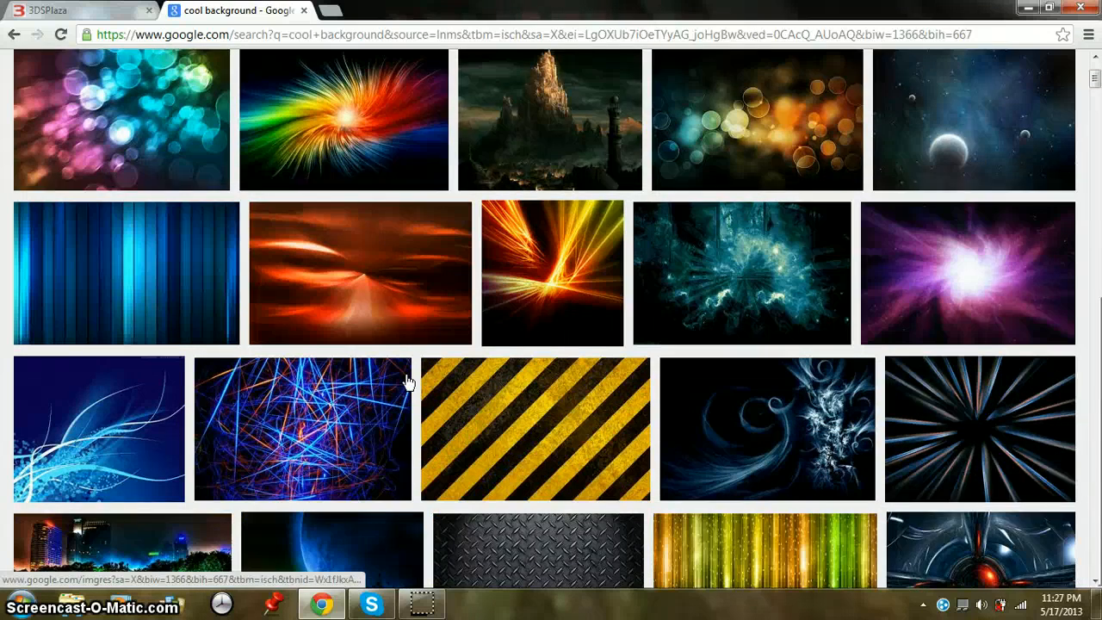
scroll(down, 3)
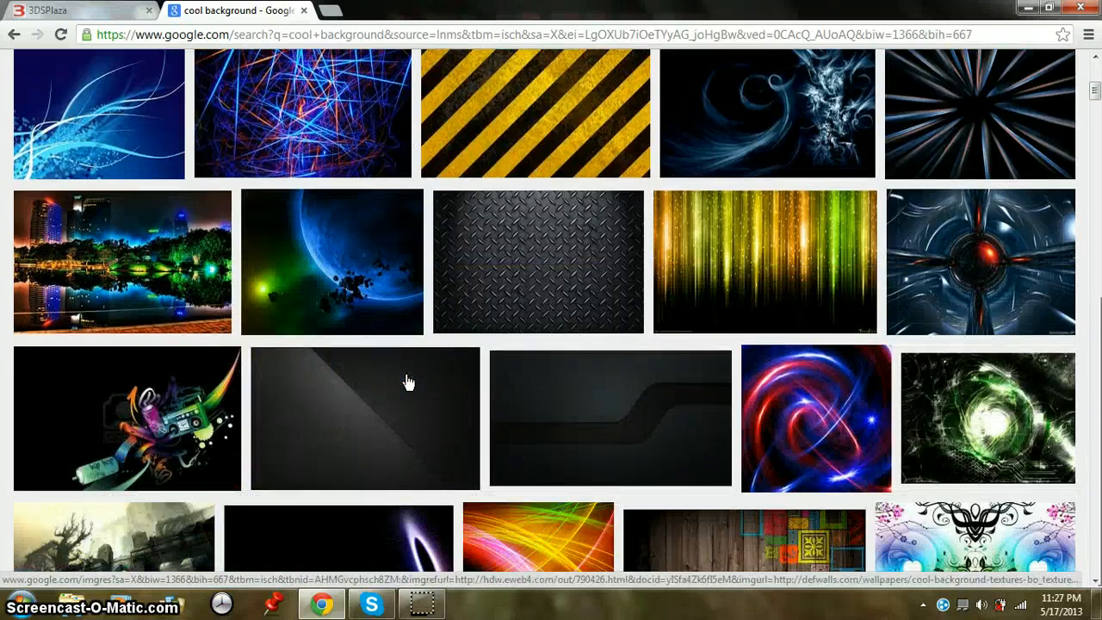
scroll(down, 3)
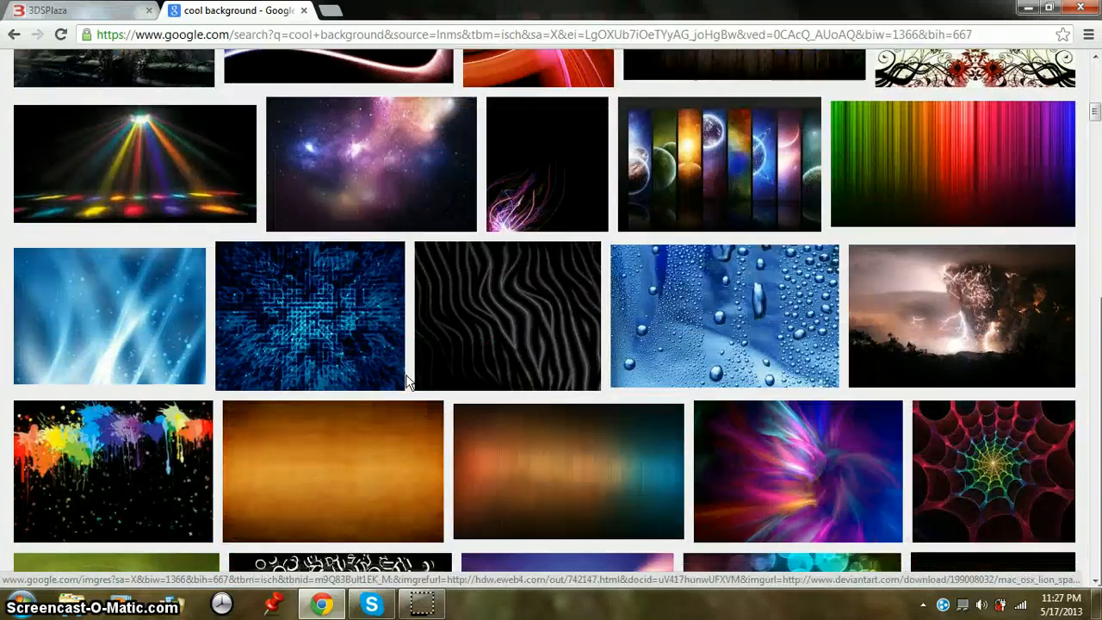
scroll(down, 3)
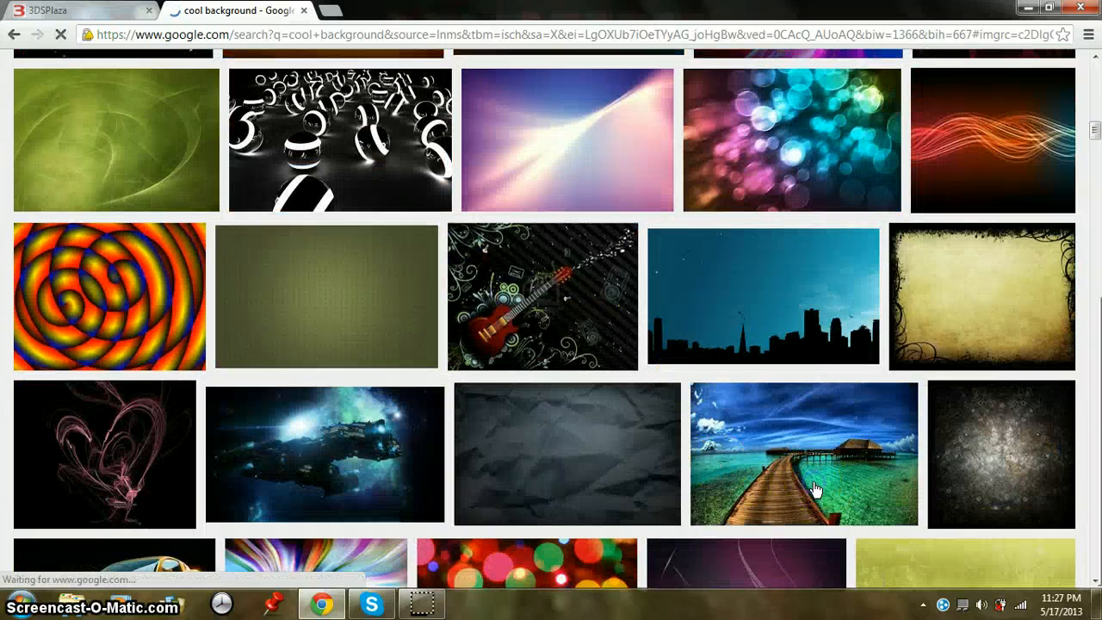
click(803, 454)
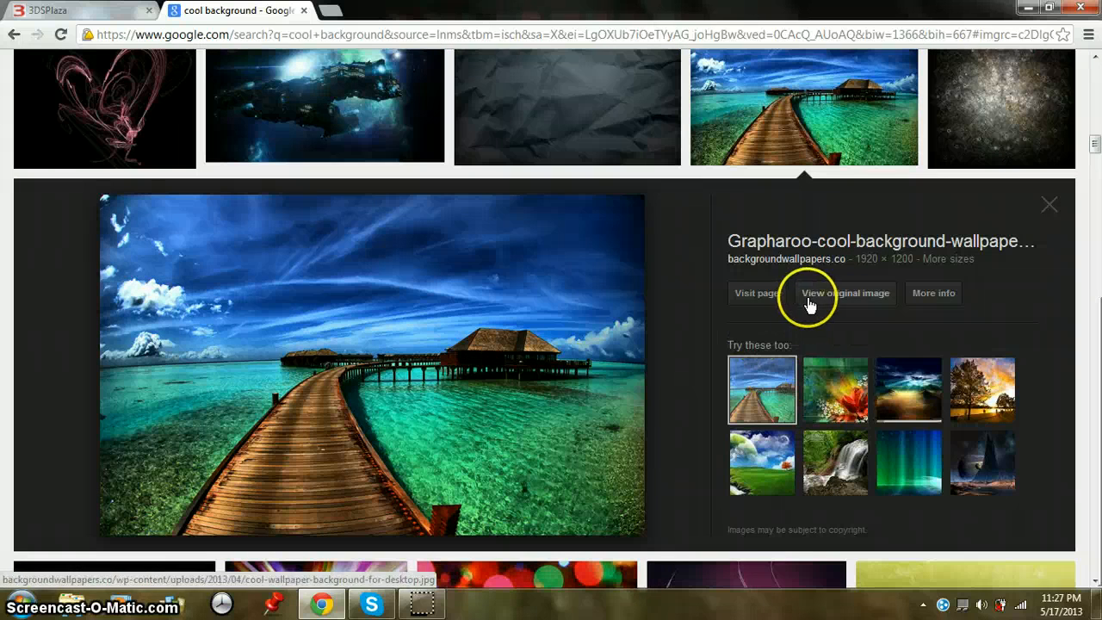
Step: Load the full-size original boardwalk photo on its own page from the wallpapers site
click(845, 293)
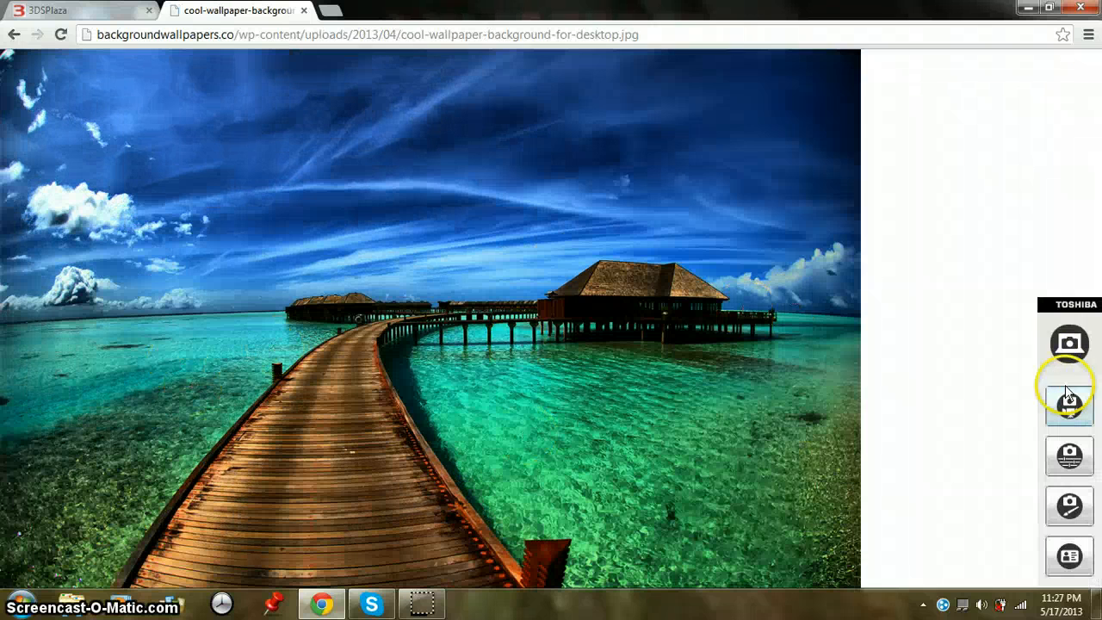
mouse_move(1055, 274)
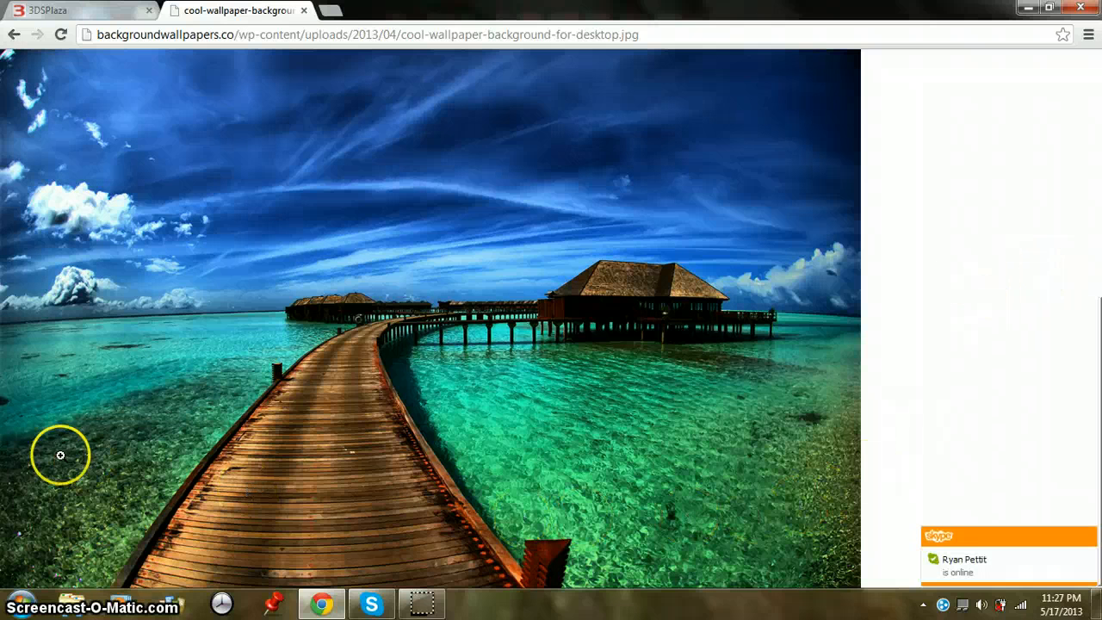
mouse_move(129, 360)
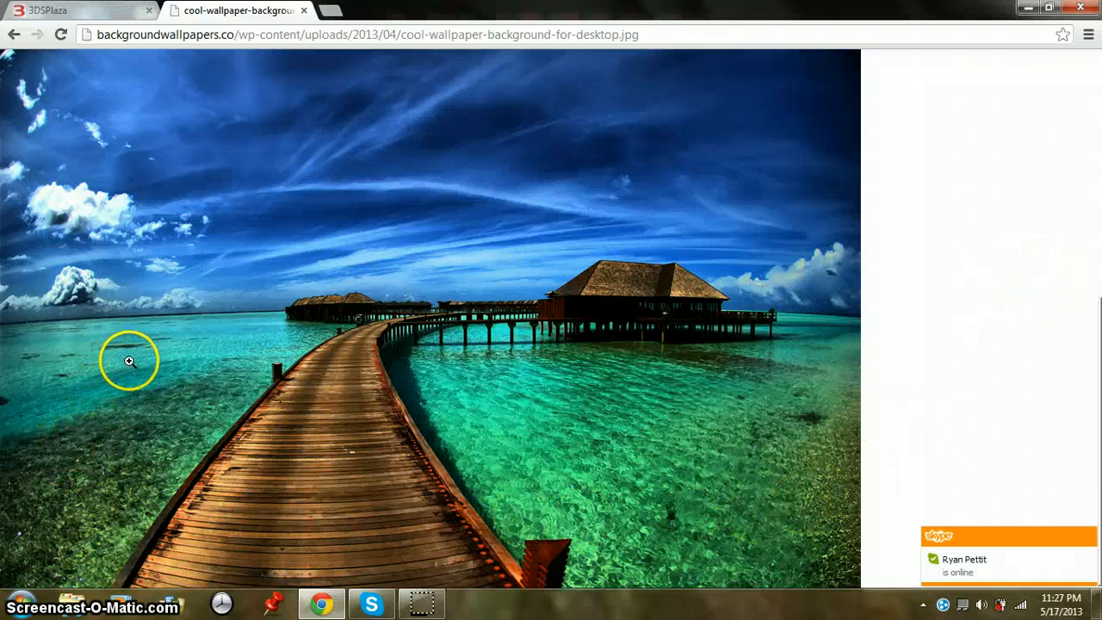
mouse_move(547, 336)
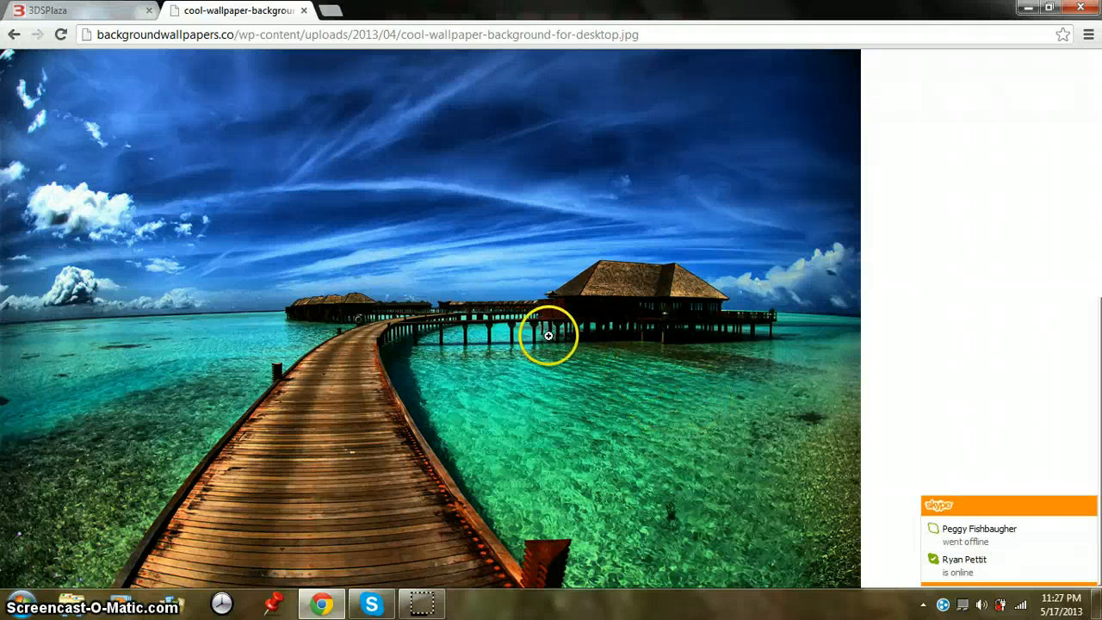
mouse_move(424, 321)
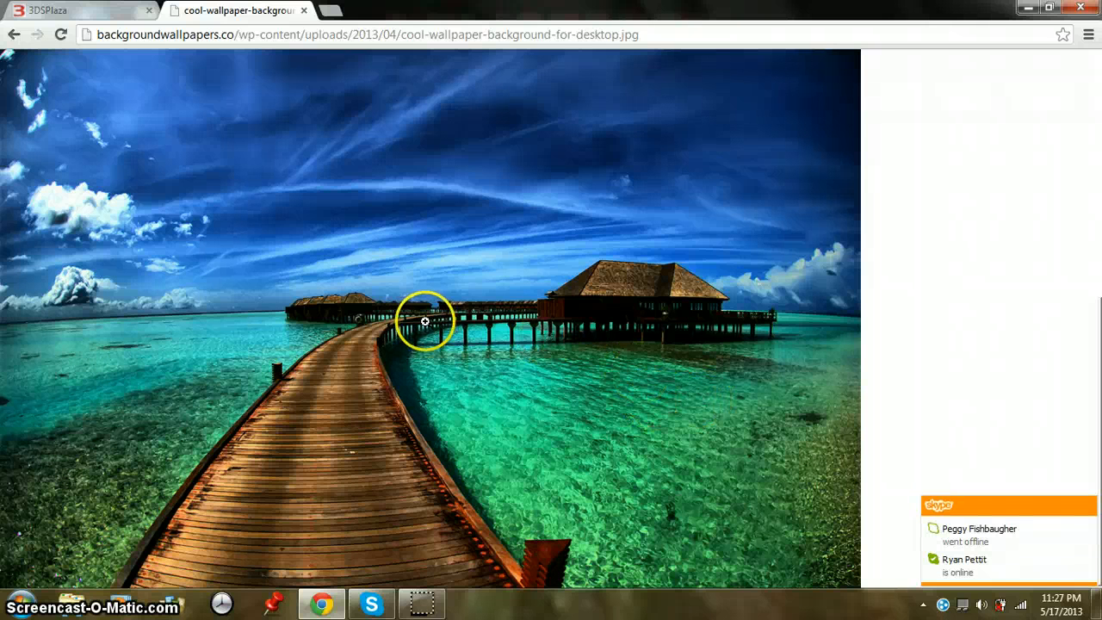
mouse_move(592, 315)
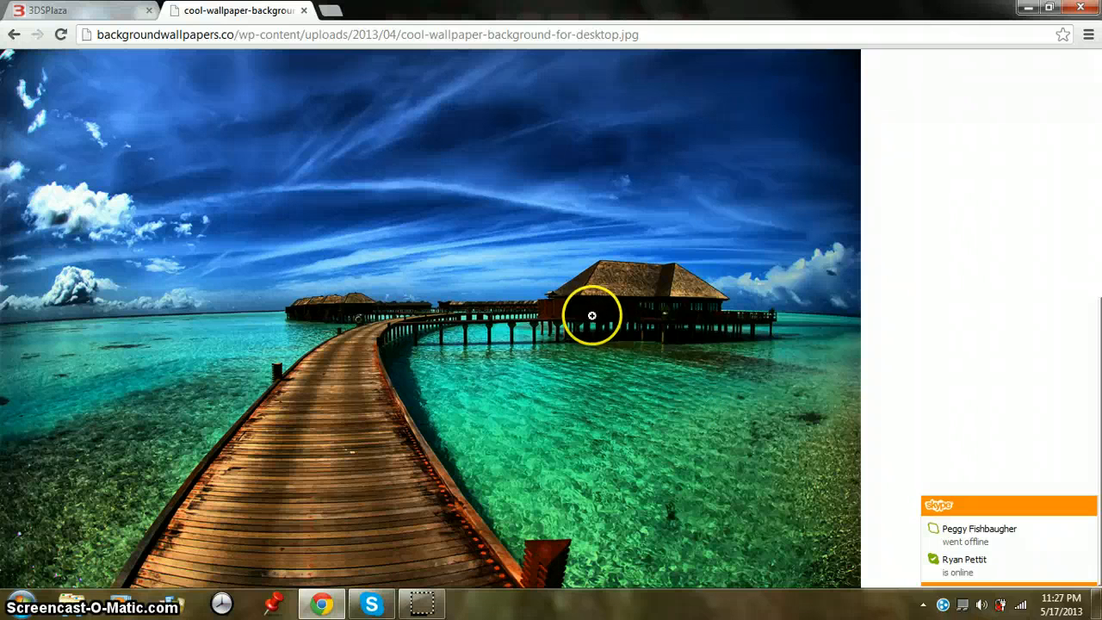
mouse_move(843, 330)
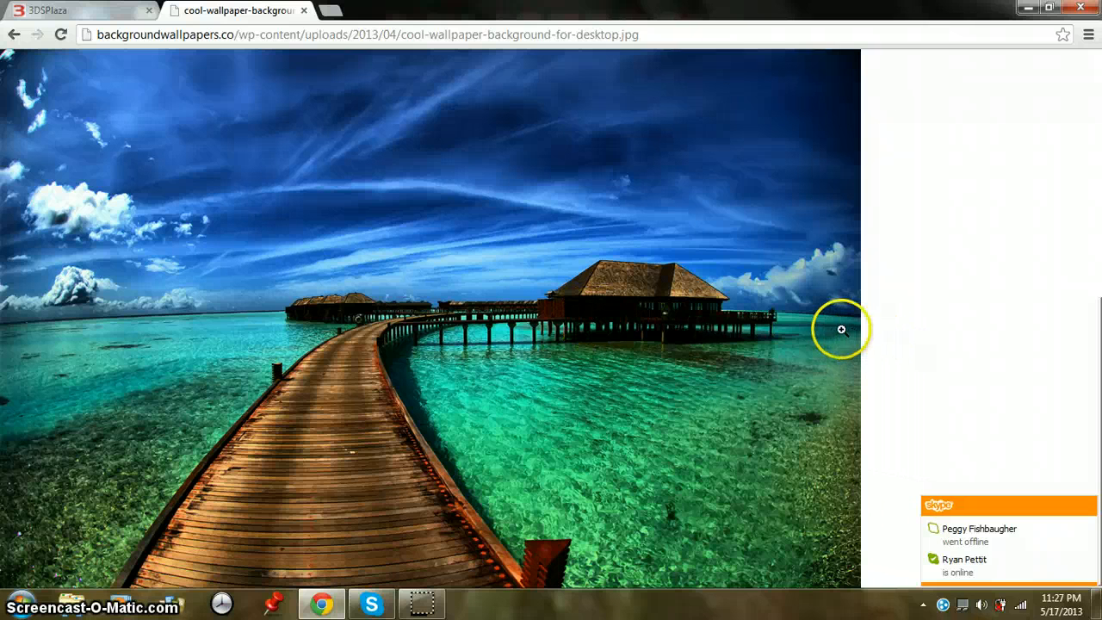
mouse_move(545, 163)
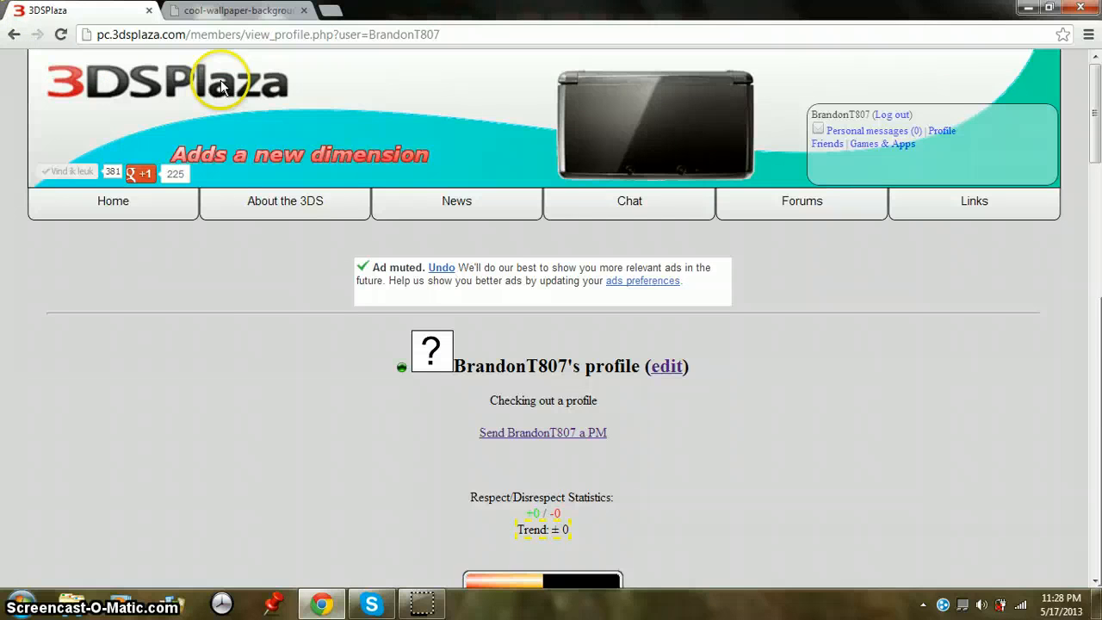
Step: Start editing the profile to add the [style] background code at the top of About me
scroll(down, 3)
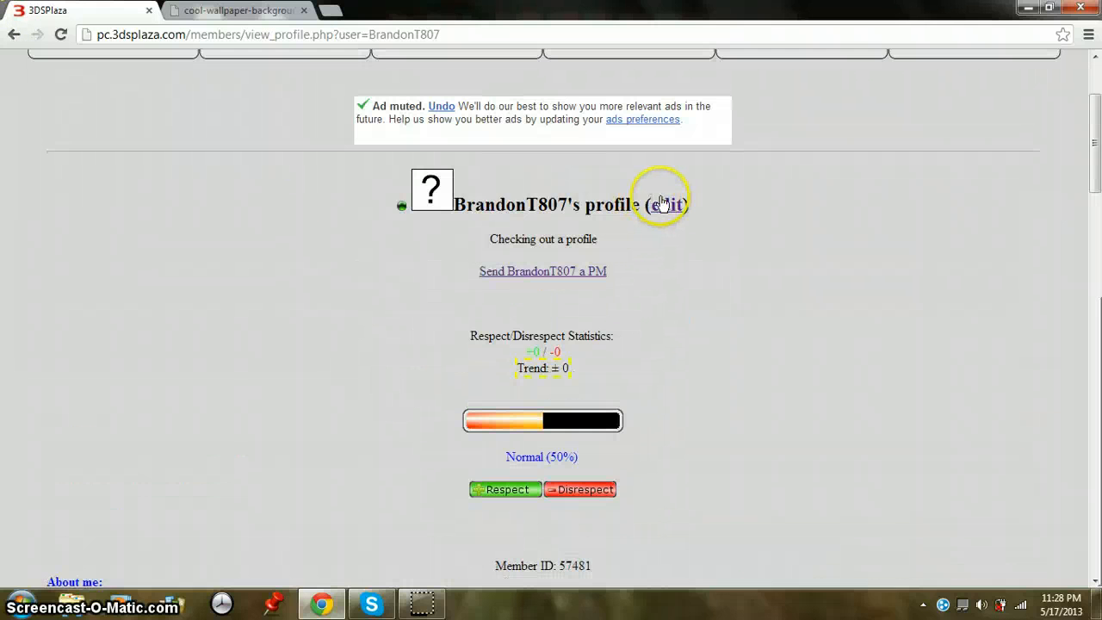
click(666, 205)
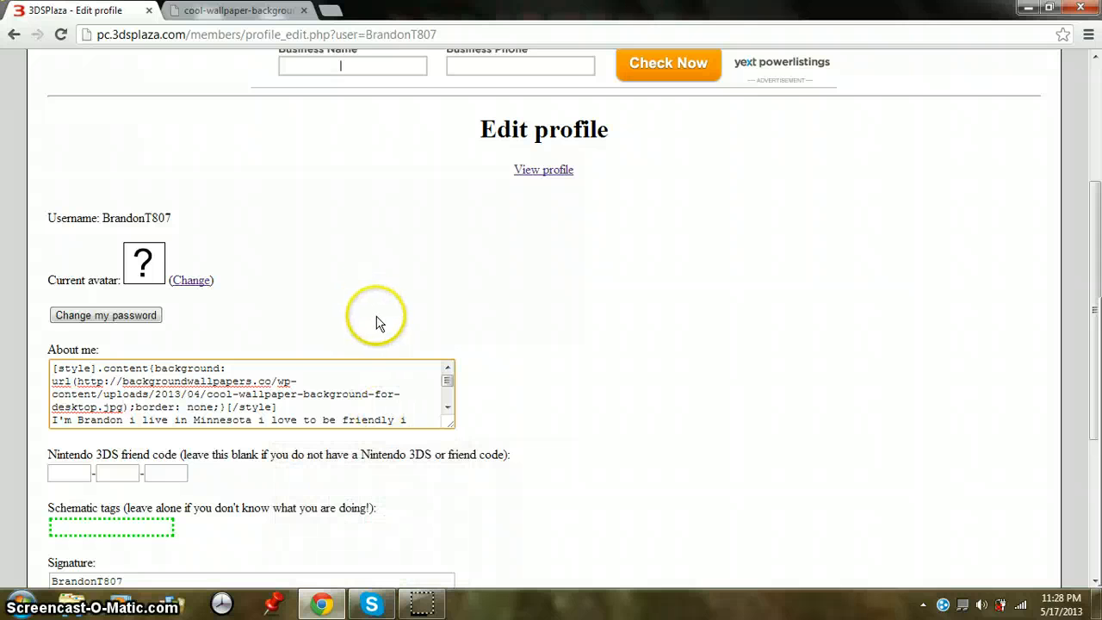
mouse_move(388, 328)
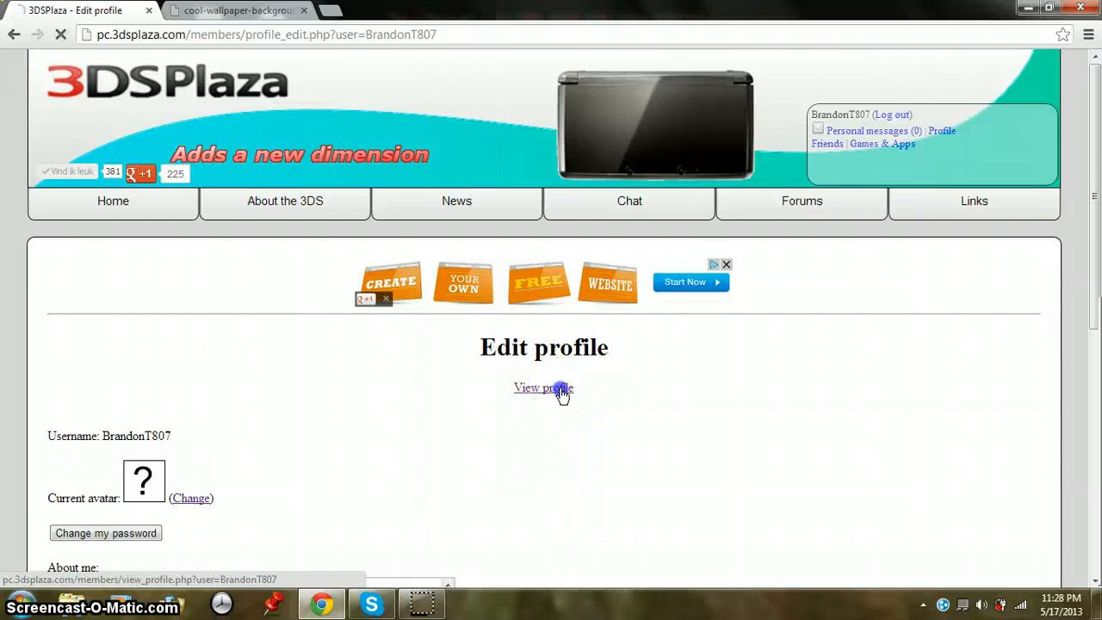
Step: View the profile and scroll through it to check the boardwalk background behind About me and friends
click(544, 387)
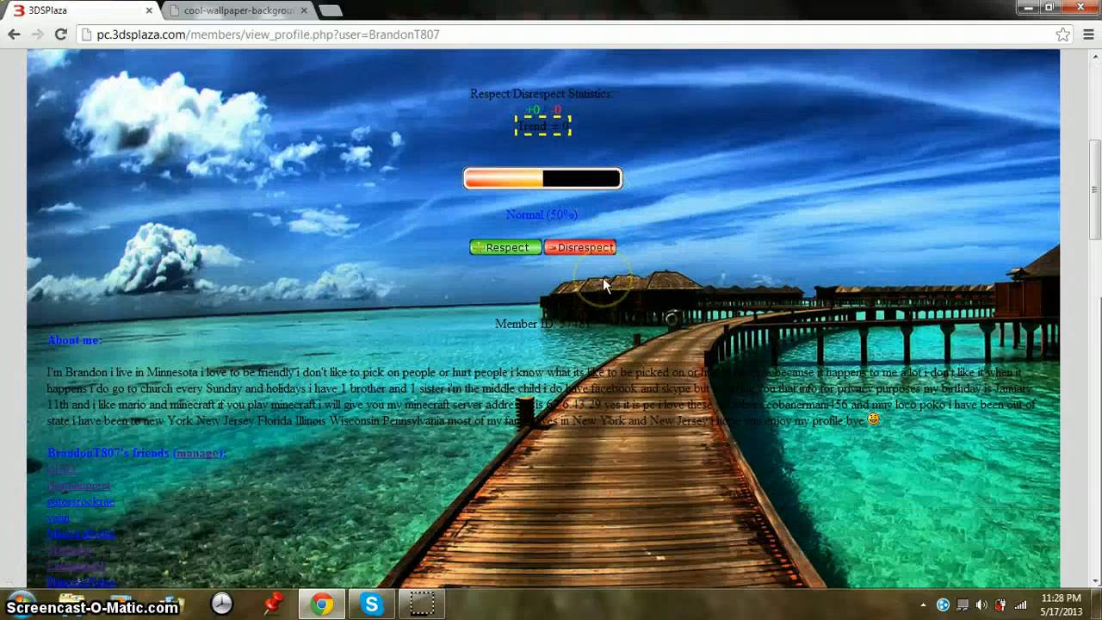
scroll(down, 3)
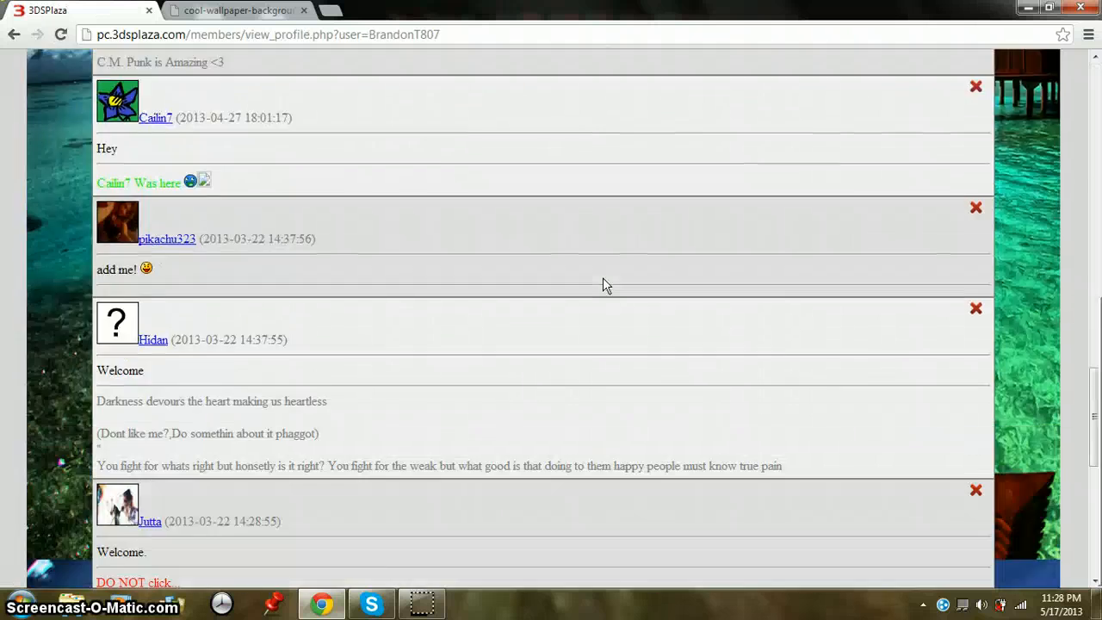
scroll(down, 3)
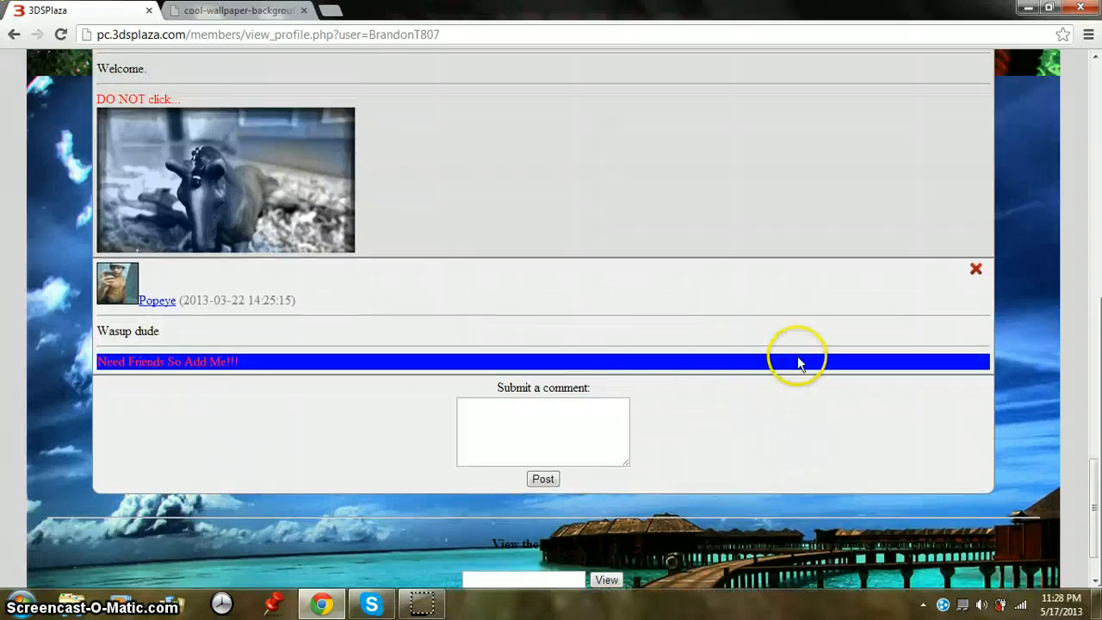
scroll(up, 3)
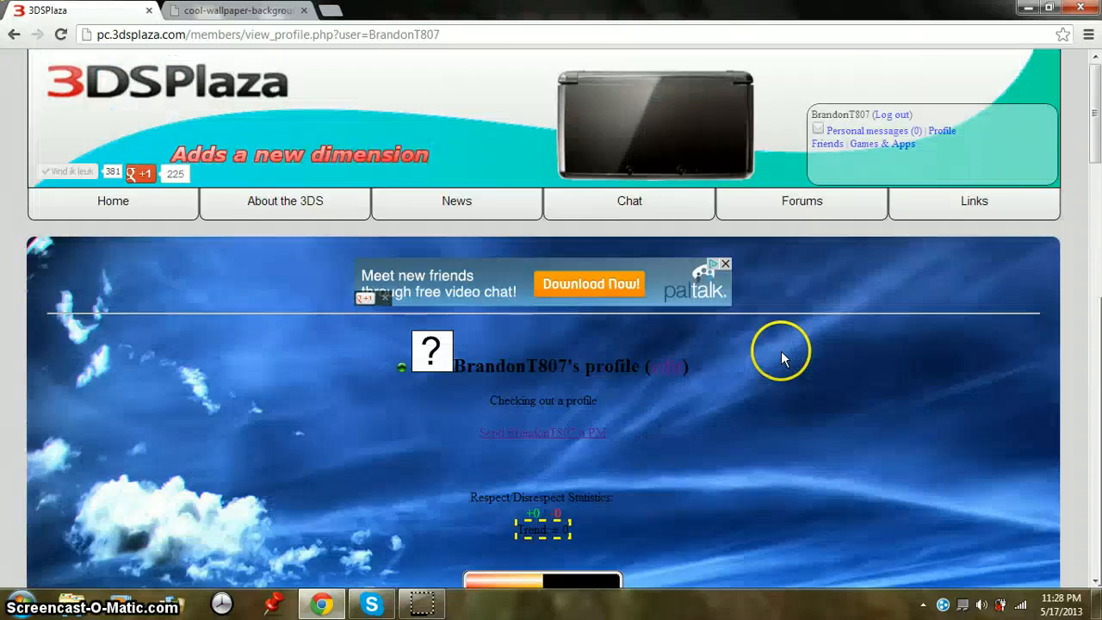
scroll(down, 3)
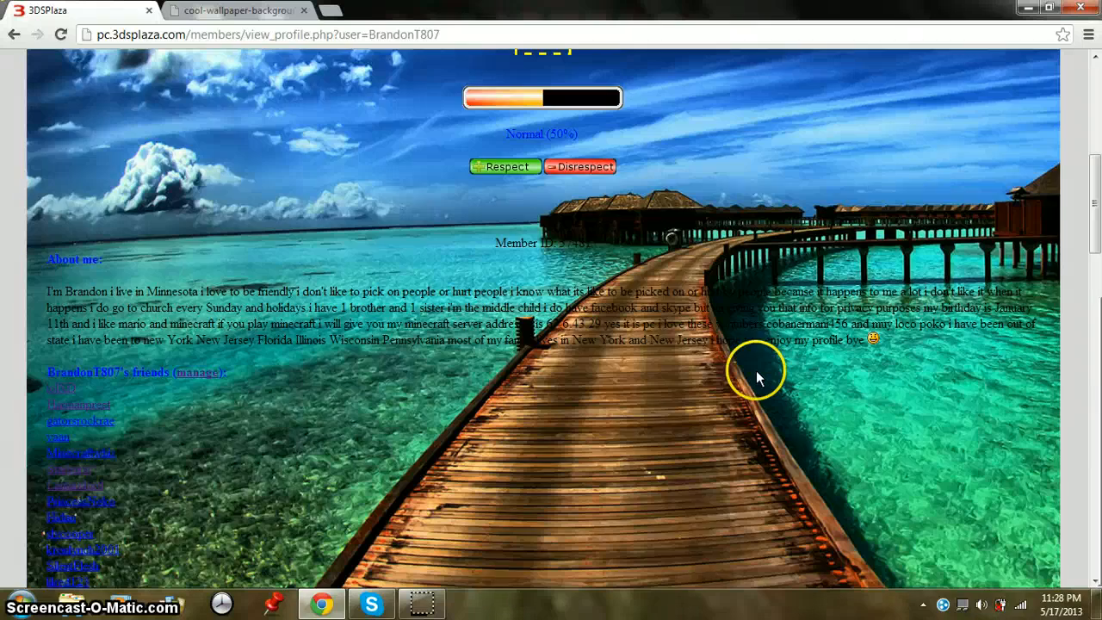
scroll(down, 3)
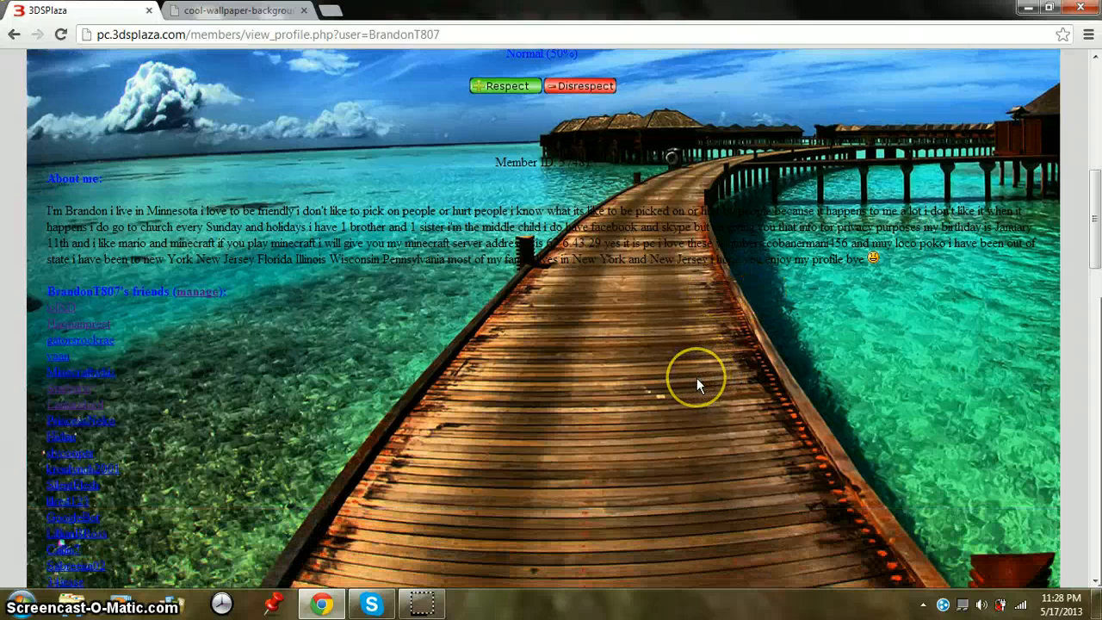
scroll(down, 3)
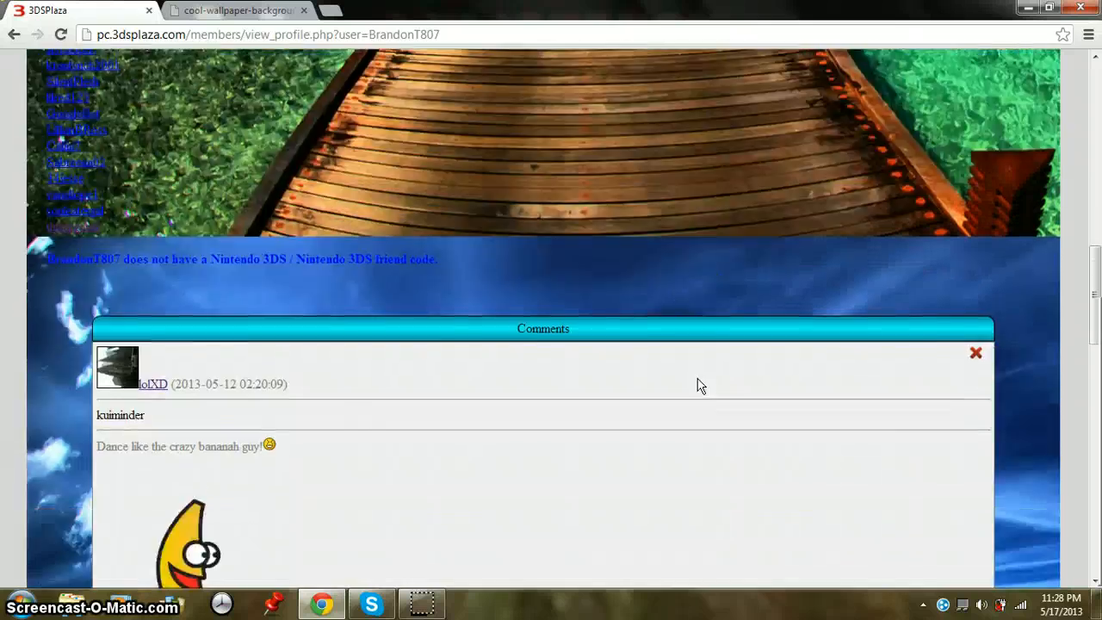
scroll(up, 3)
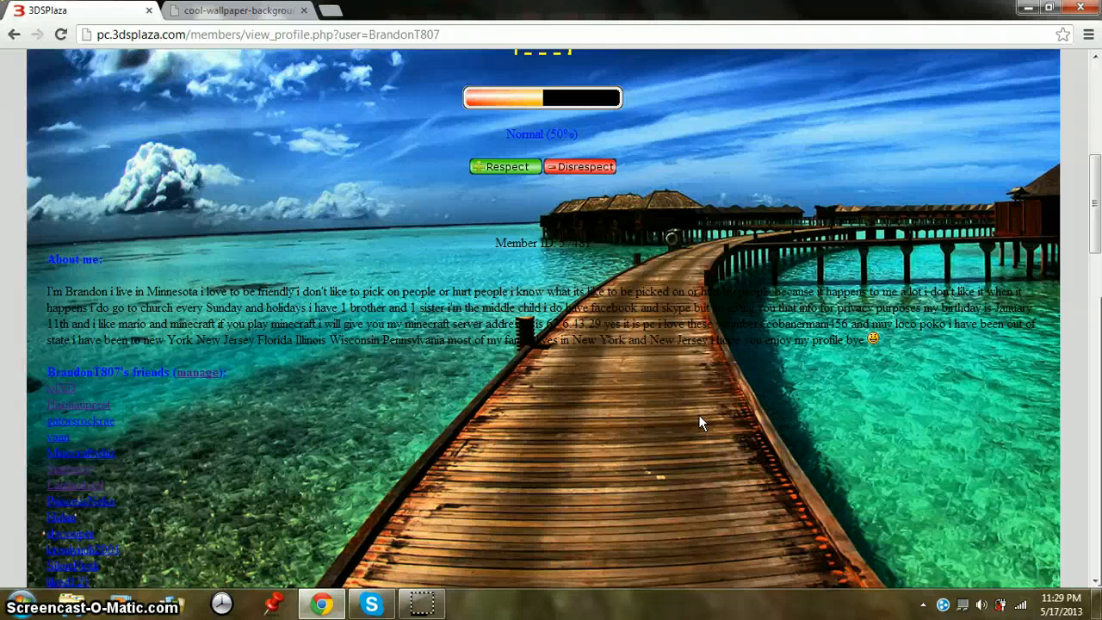
mouse_move(1025, 279)
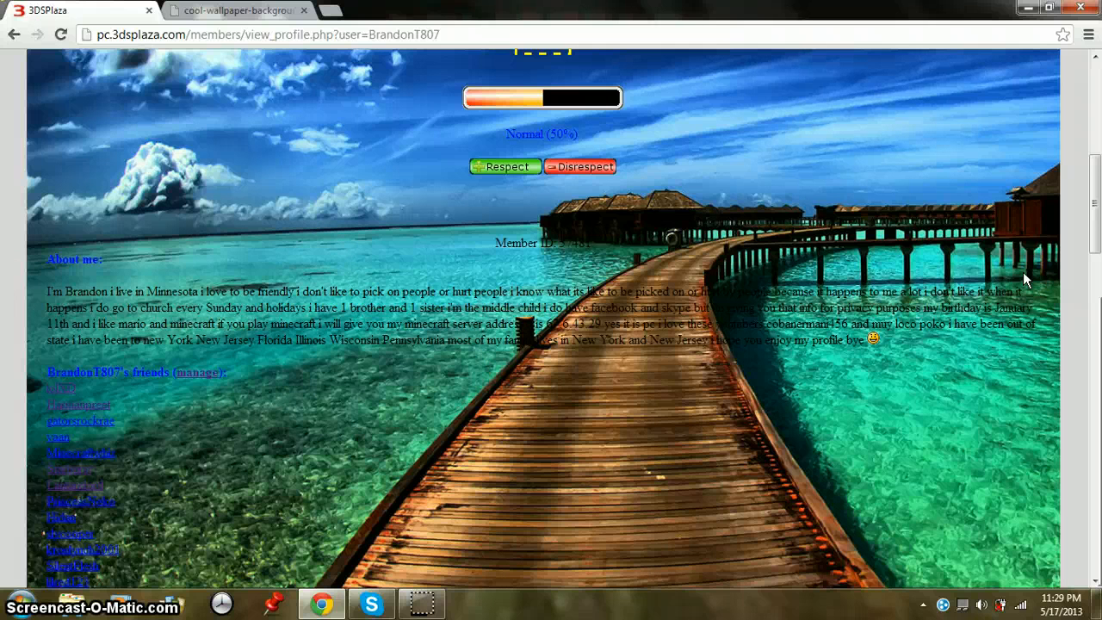
mouse_move(417, 594)
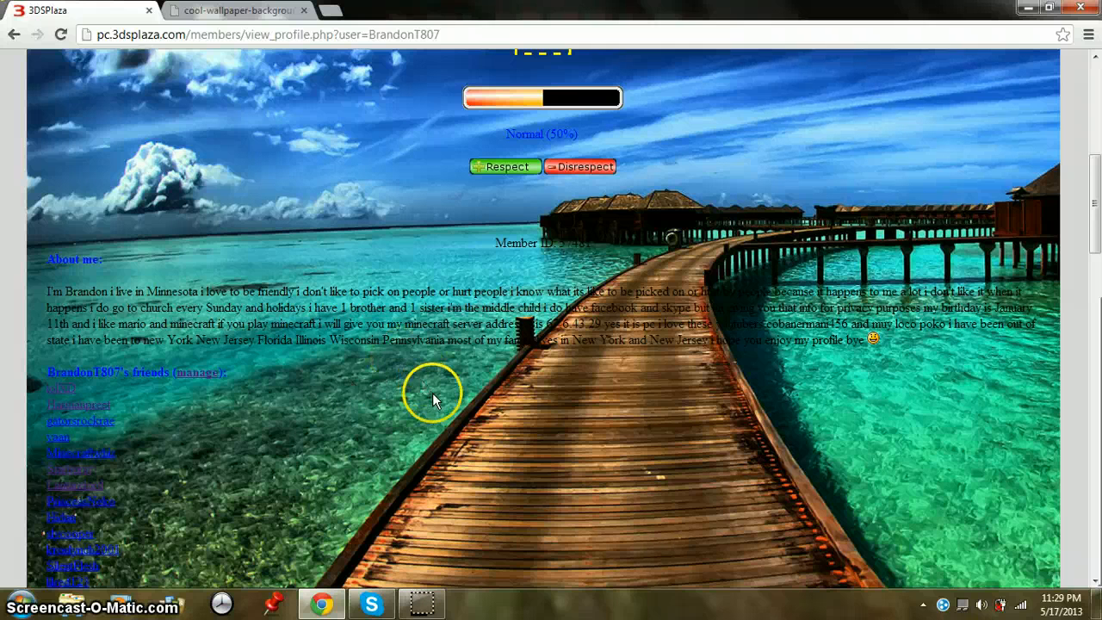
mouse_move(423, 603)
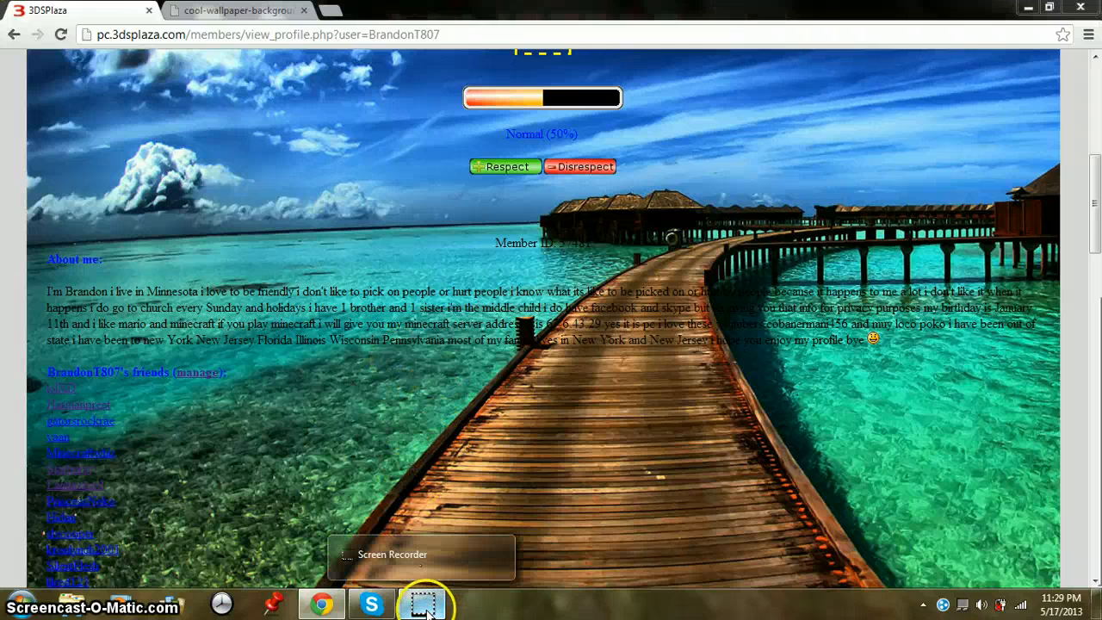